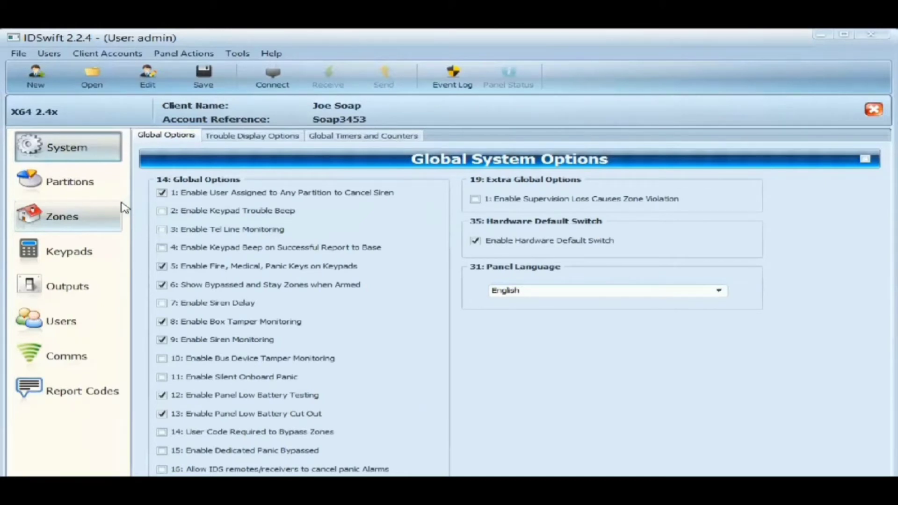
mouse_move(157, 111)
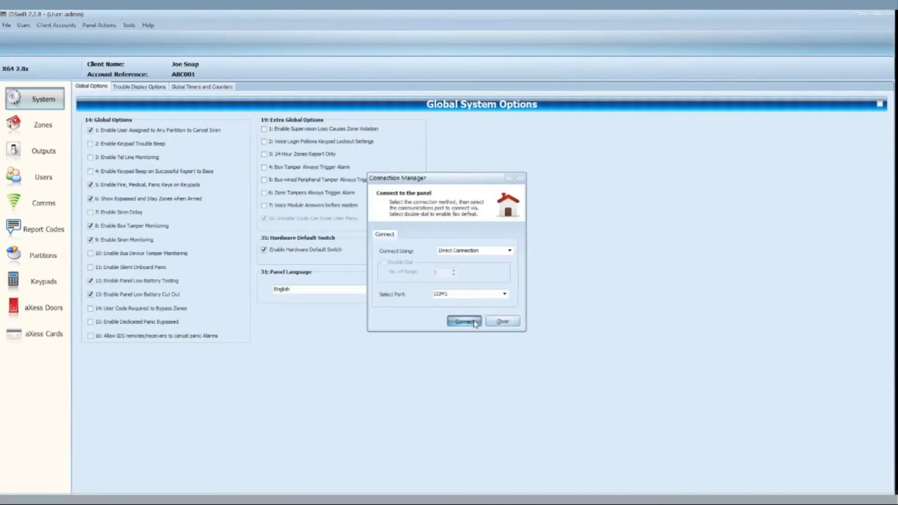
Connect to the Joe Soap alarm panel over Direct Connection on the selected port
click(464, 321)
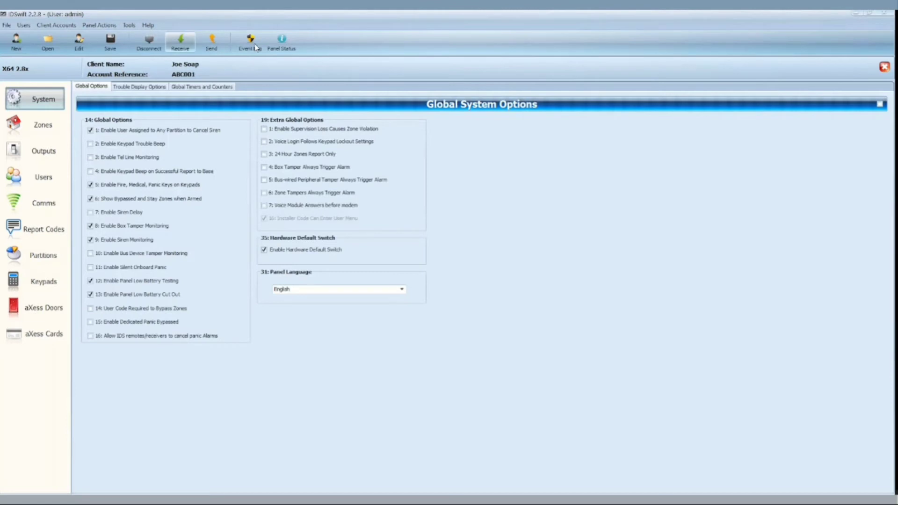
Receive the panel event log and start exporting it to a CSV named ABC
click(249, 42)
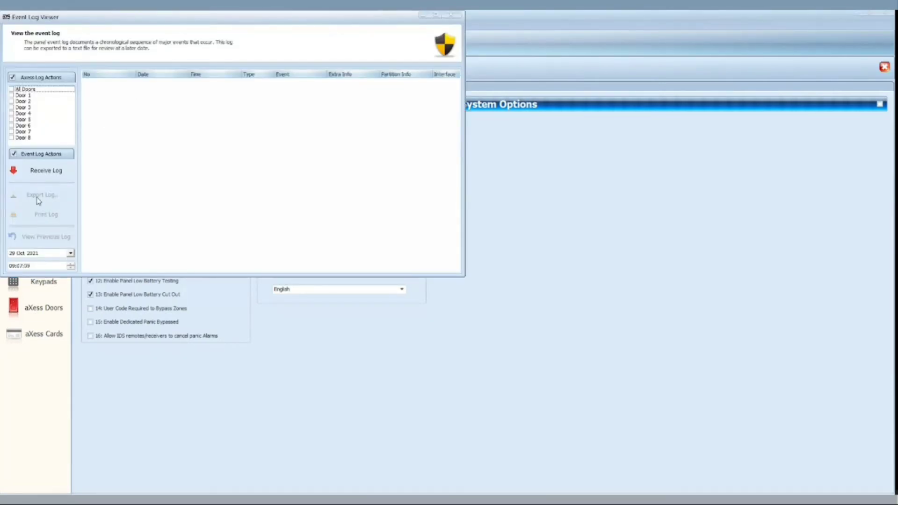
click(45, 170)
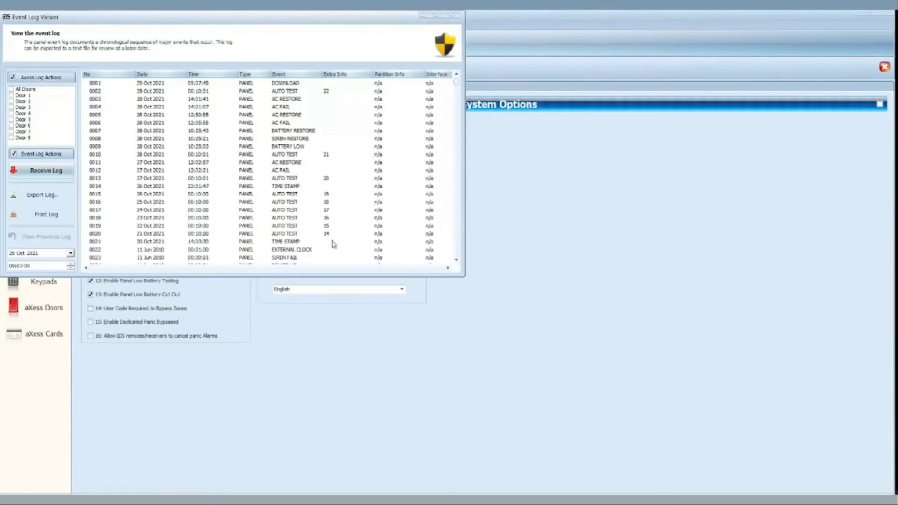
mouse_move(326, 235)
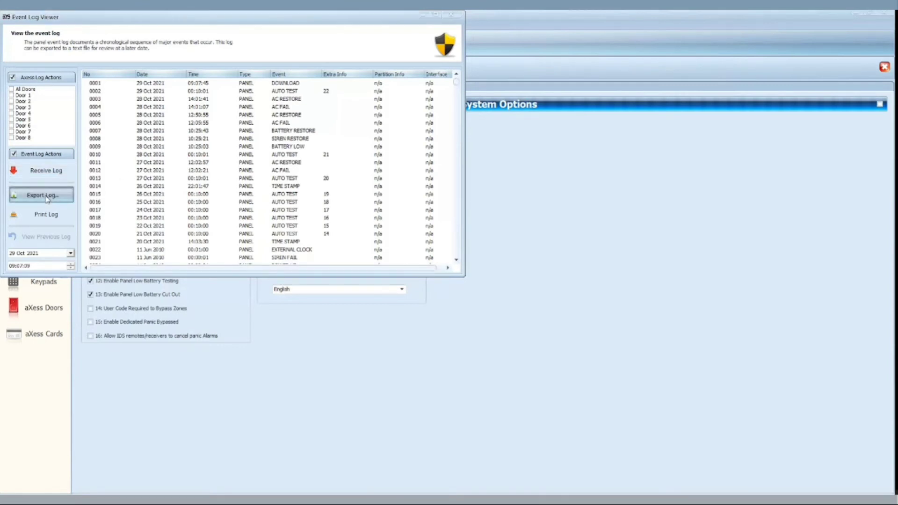
click(41, 194)
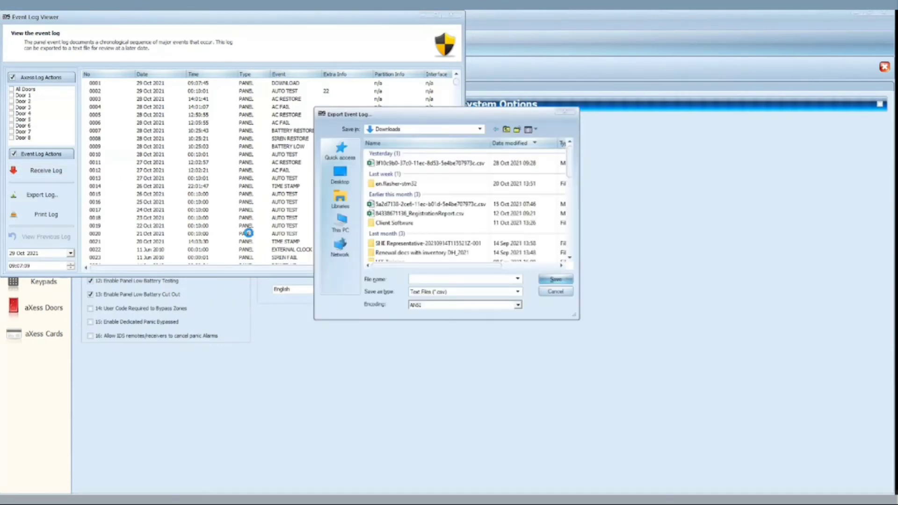
text(ABC)
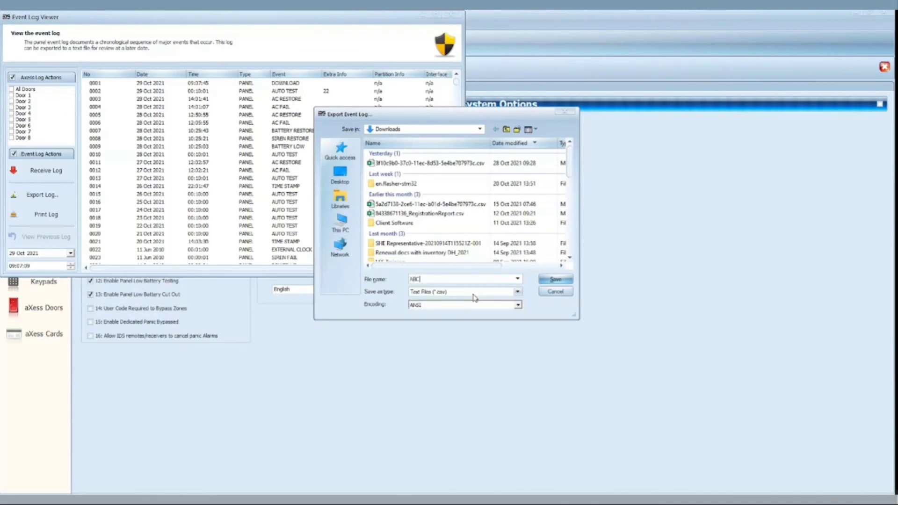